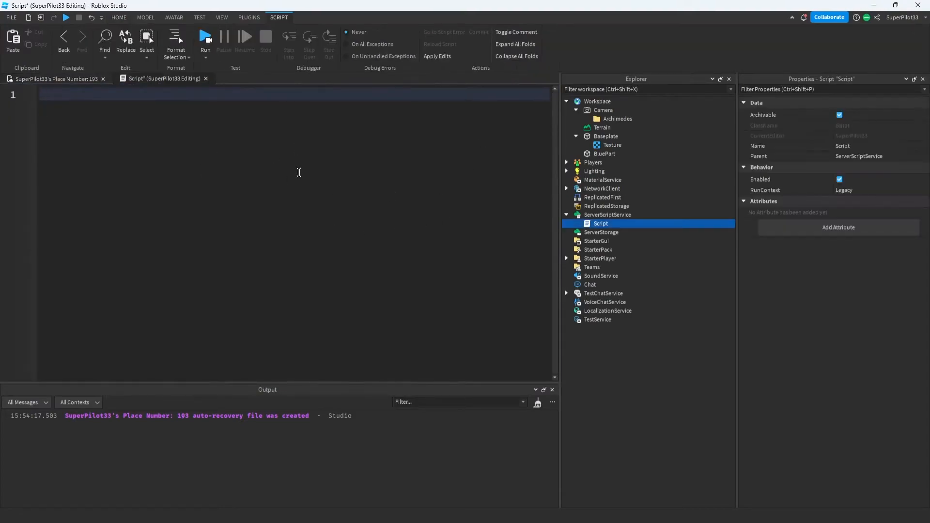
Step: Write Instance.new("Part") as the script's first line
text(Instance.new("Part"))
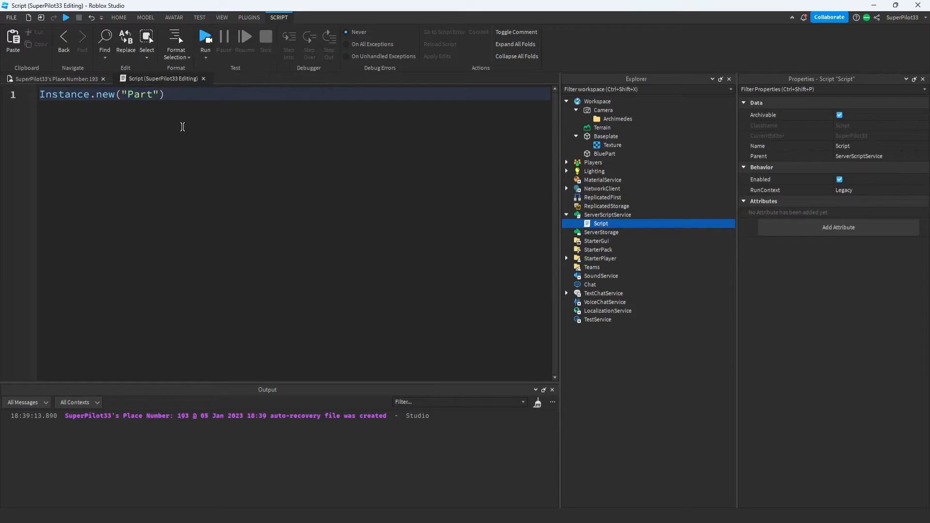
click(605, 136)
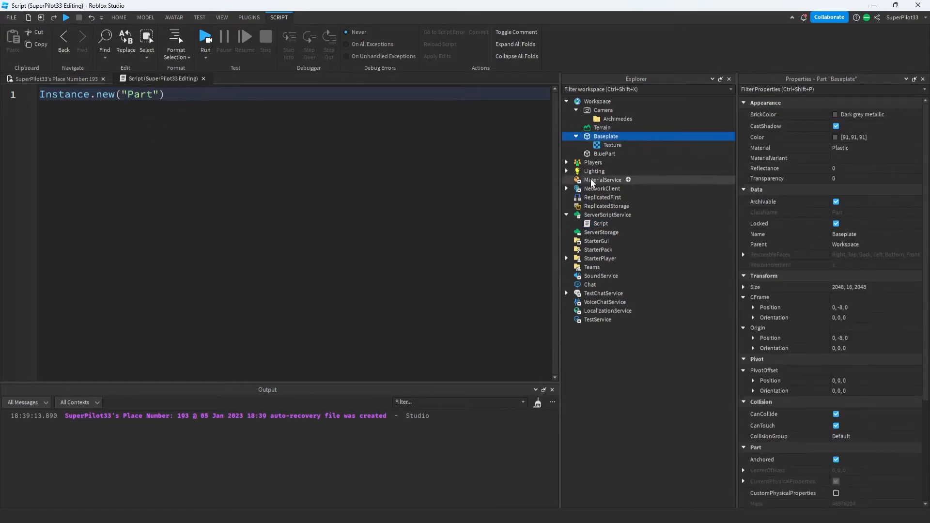
mouse_move(824, 257)
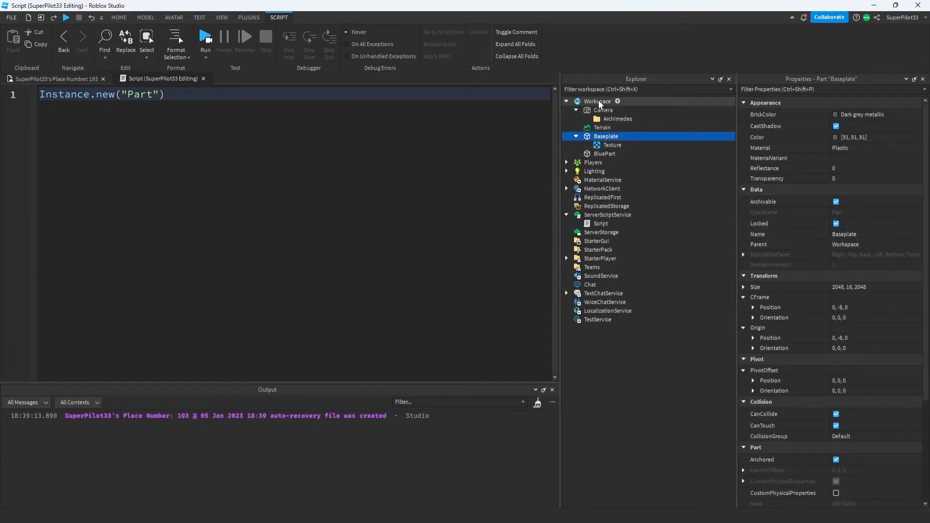
triple_click(102, 94)
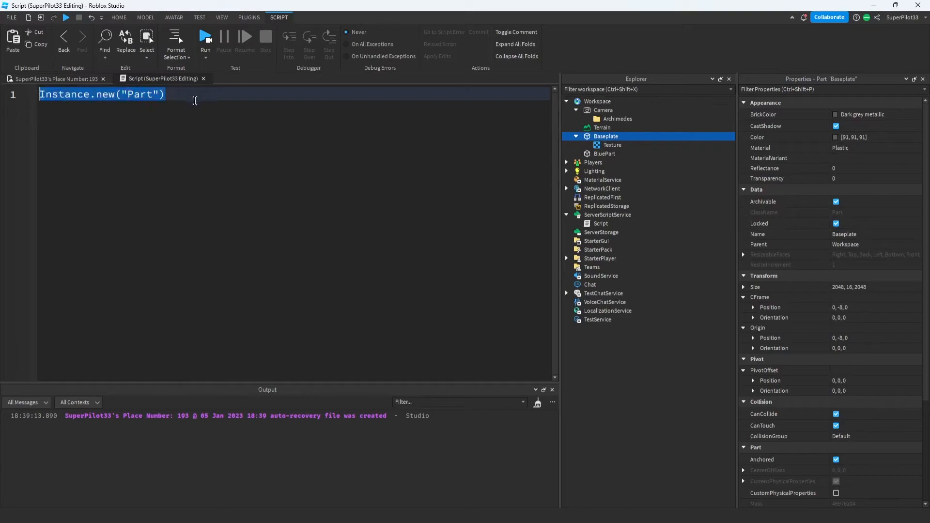
click(244, 128)
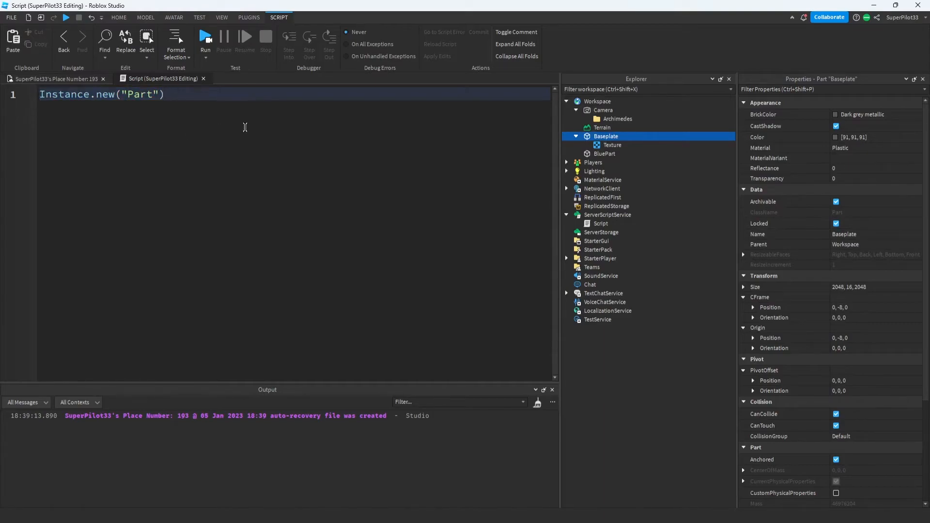
Step: Store the Part in local newPart and add newPart.Parent = nil, selecting nil for replacement
text(local newPart = Instance.new("Part"))
text(newPart.Parent = nil)
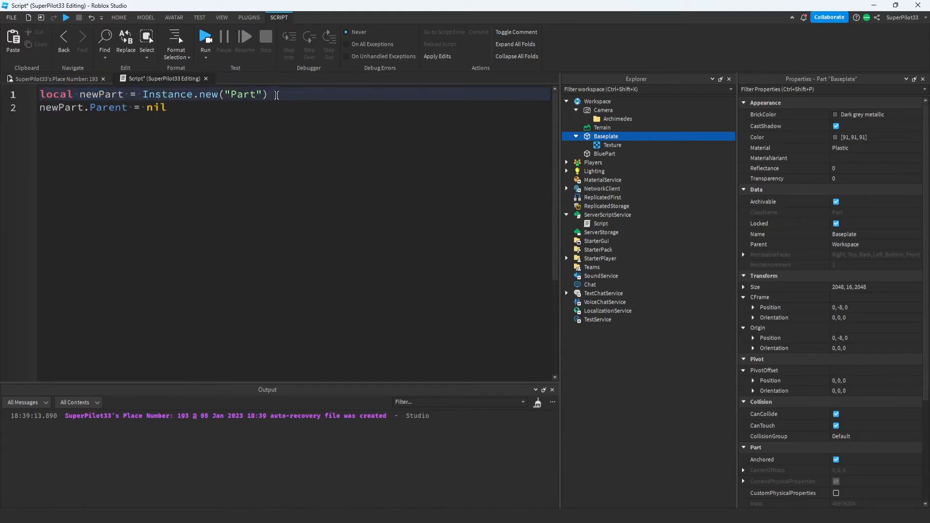
drag(141, 94, 267, 94)
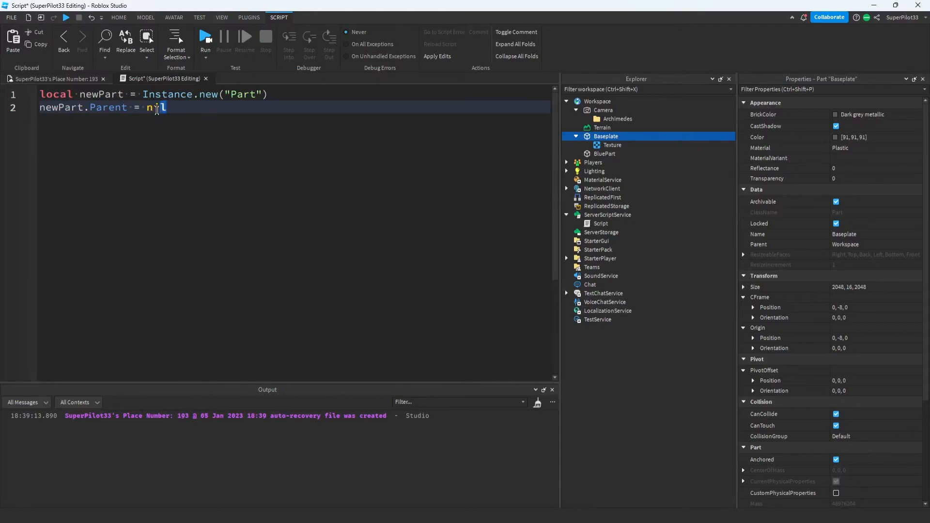
Step: Replace nil so newPart is parented to game.Workspace
text(game.Workspace)
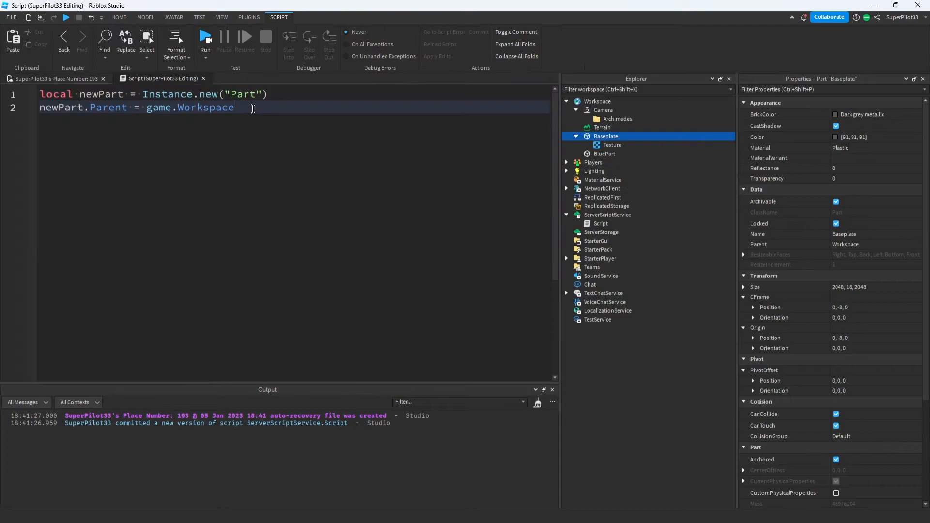
Step: Add a third line setting newPart.Name to "CoolPartThatICreated"
text(newPart)
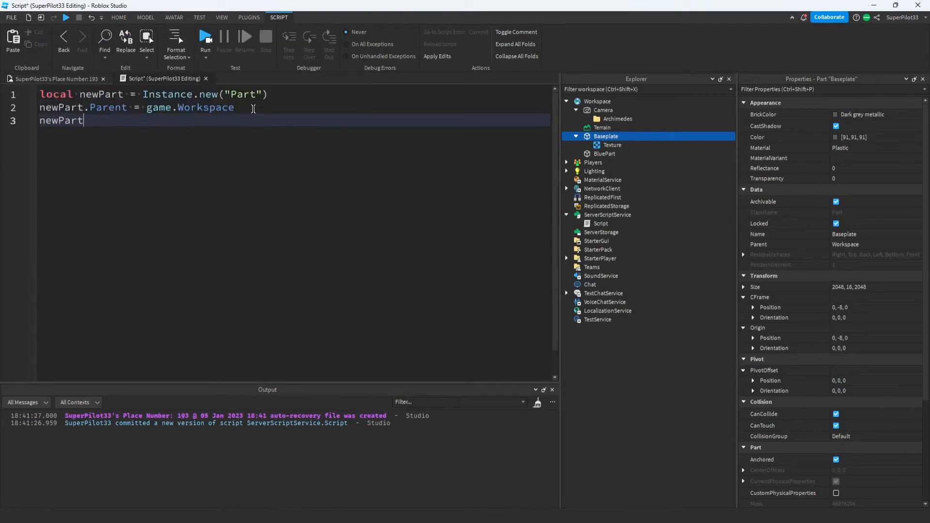
text(.Name =)
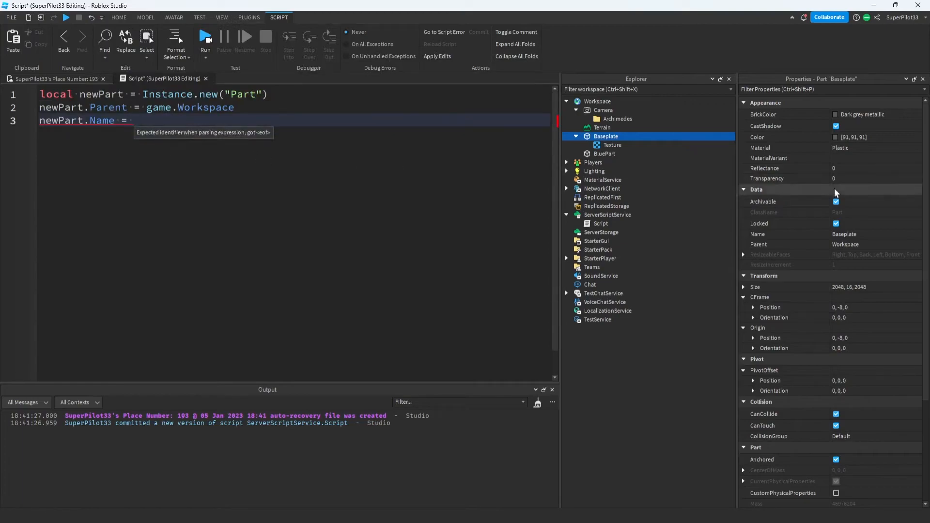
text("CoolPartThatICreated")
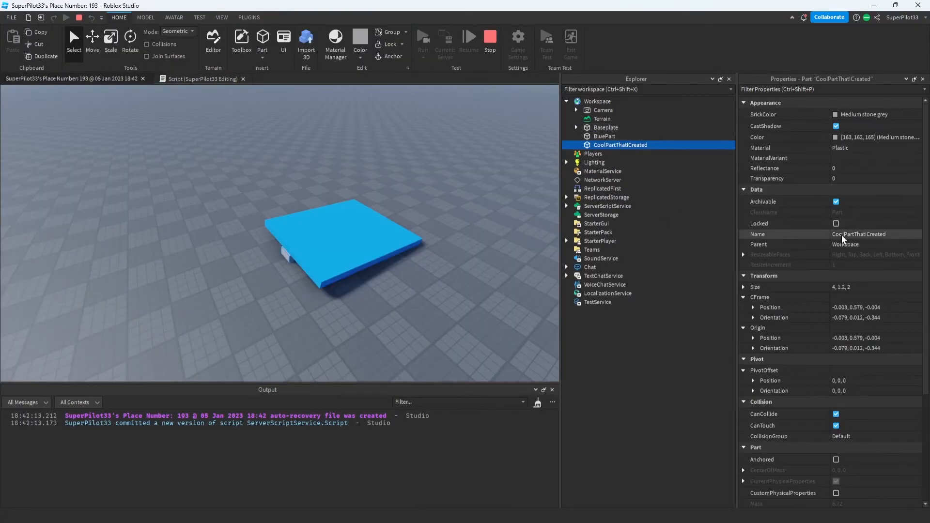
mouse_move(890, 240)
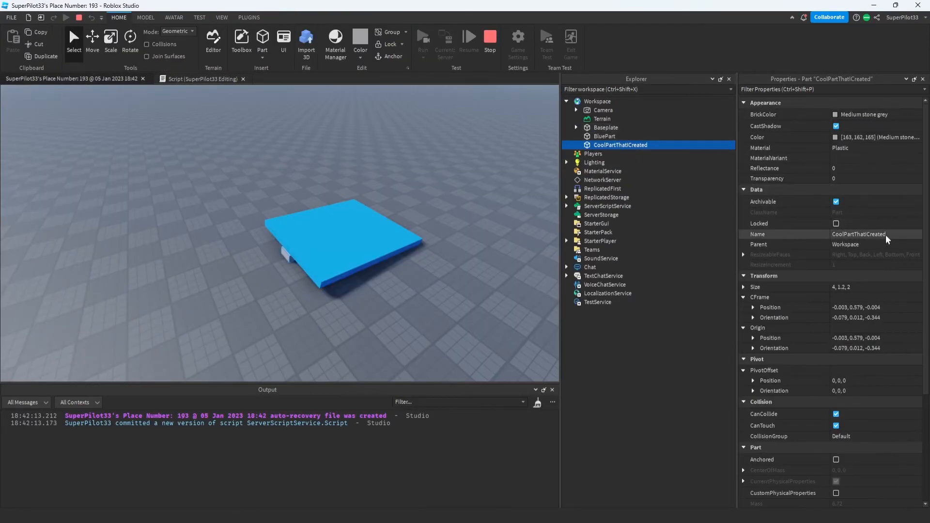
Step: Return to the Script editor after confirming CoolPartThatICreated under Workspace
click(202, 78)
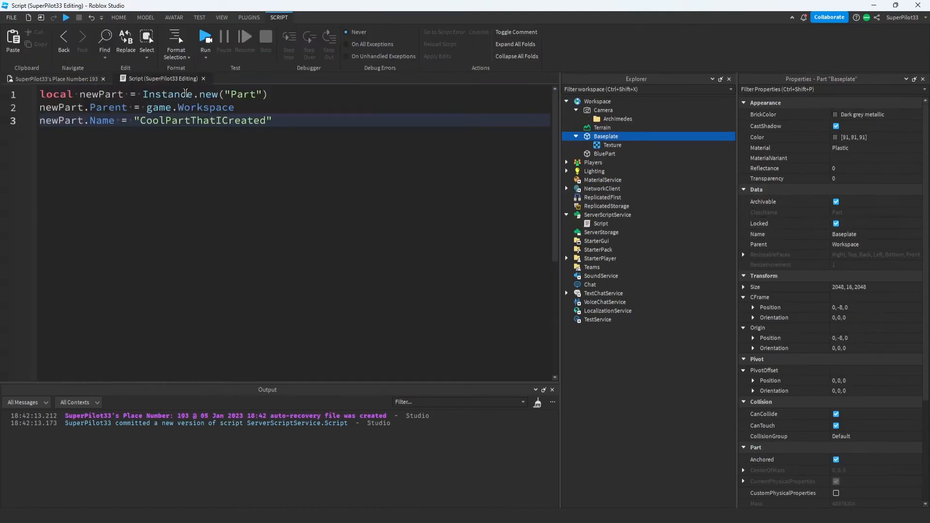